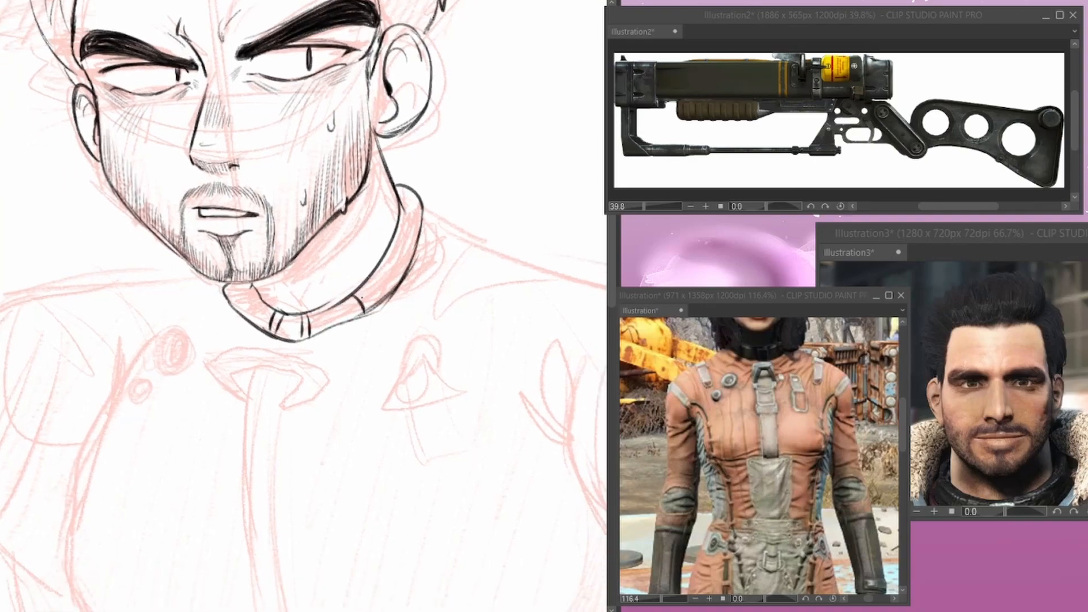
Ink the jumpsuit collar and chest straps with buckles below the inked face.
scroll(down, 3)
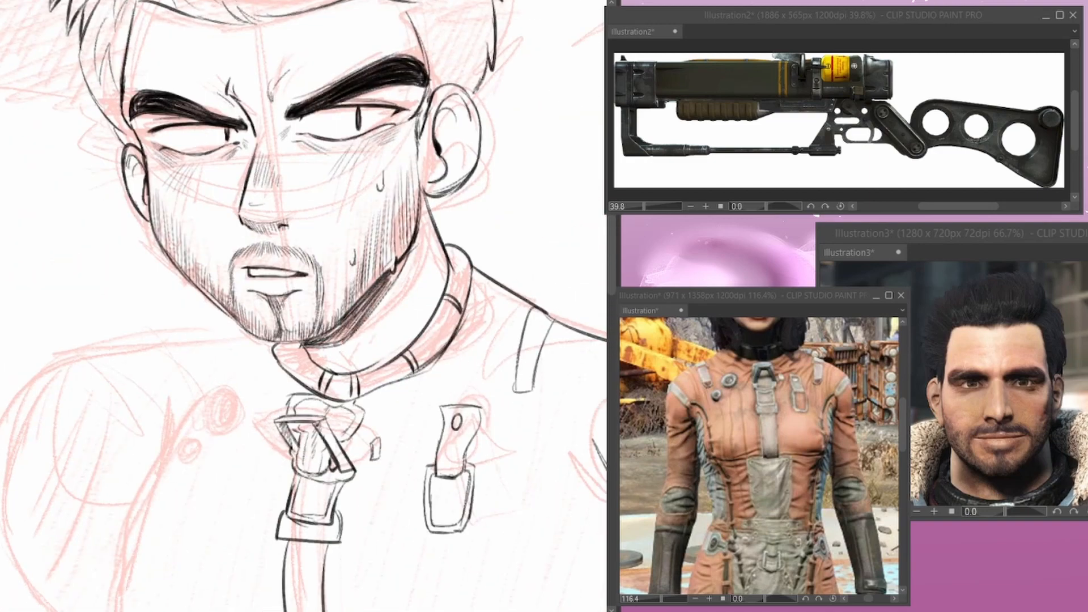
scroll(down, 3)
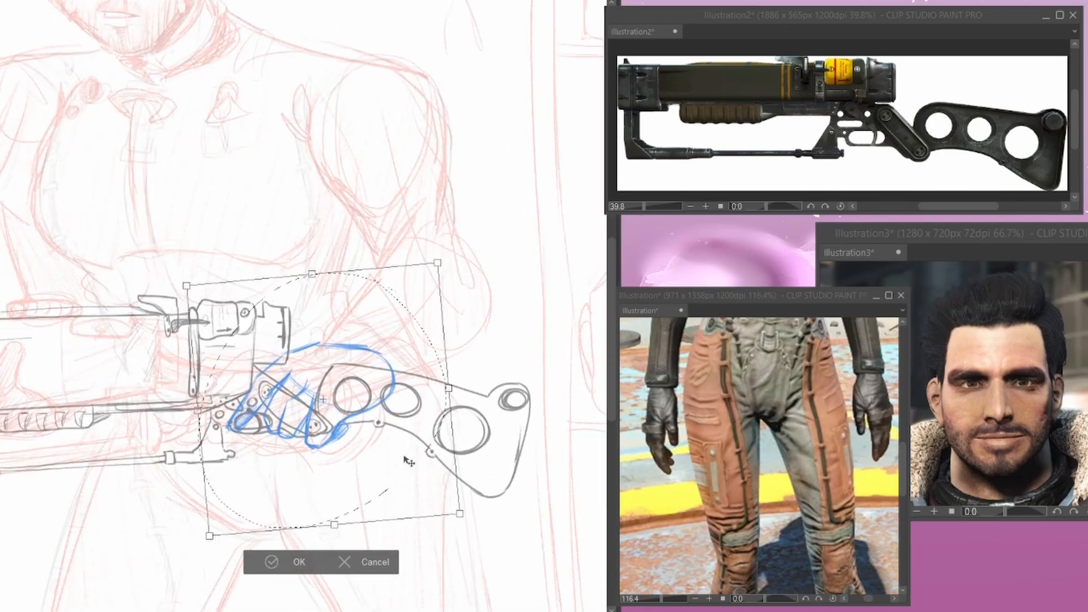
Scale and place the rifle and gripping hand over the hips, then confirm the transform.
click(297, 562)
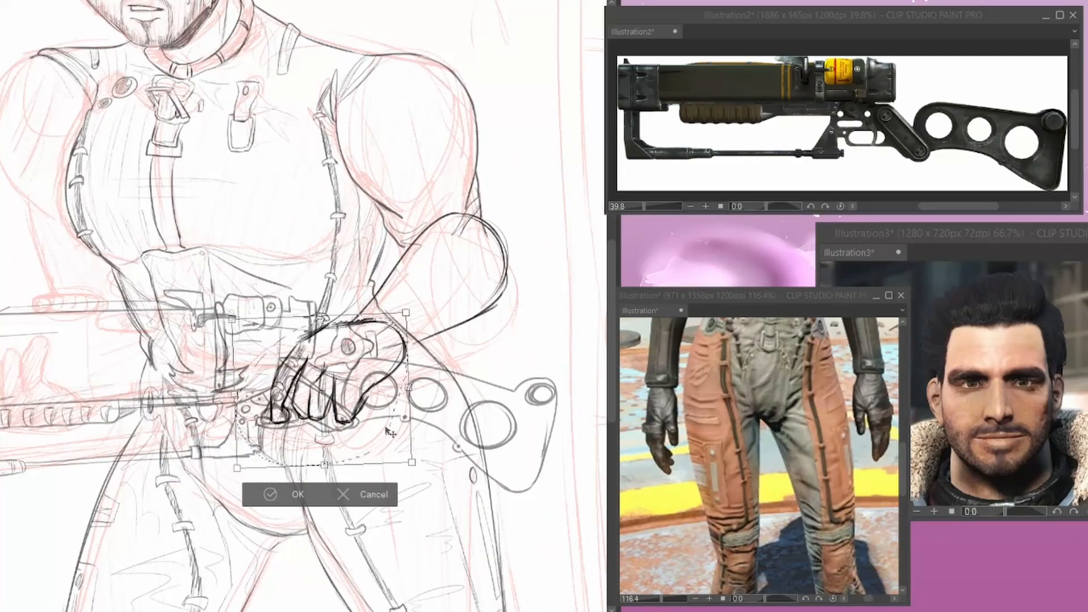
click(286, 494)
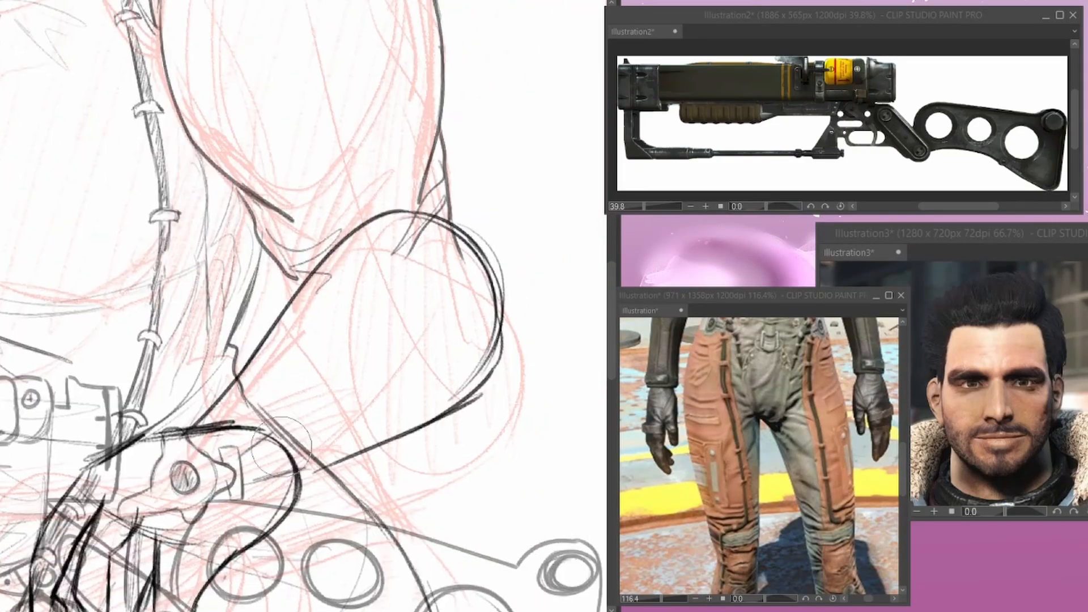